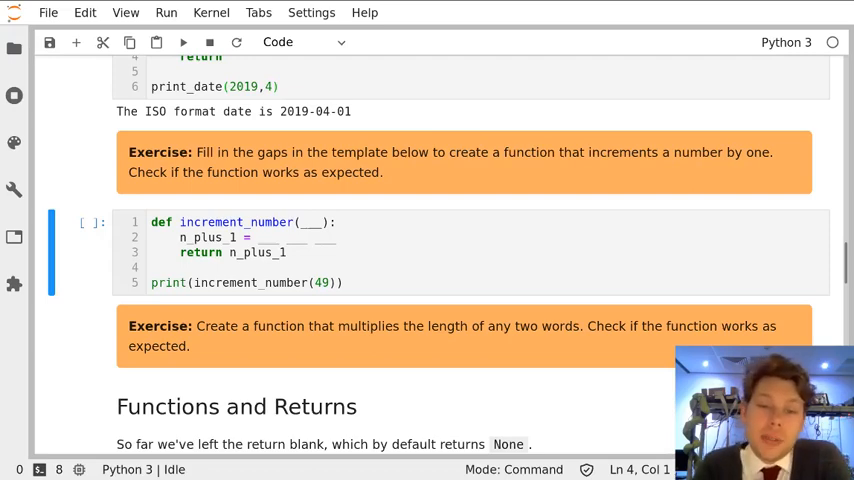
- Save the notebook and enter edit mode in the increment_number template cell
key("ctrl+s")
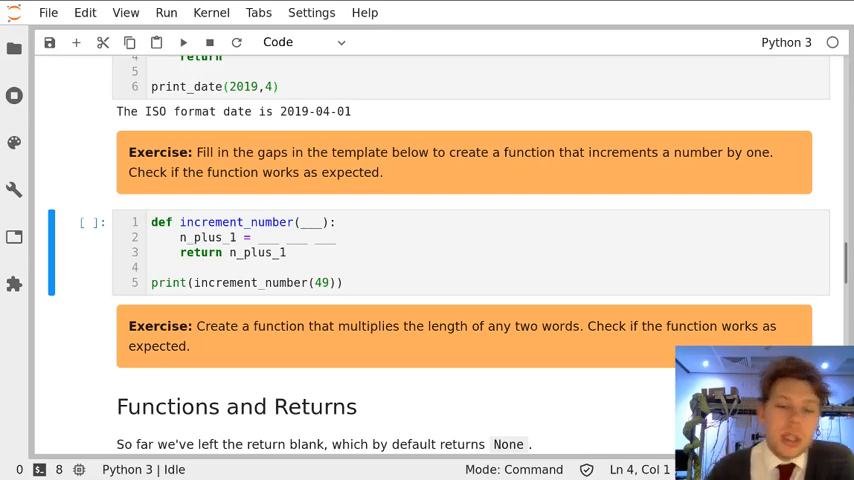
left_click(150, 282)
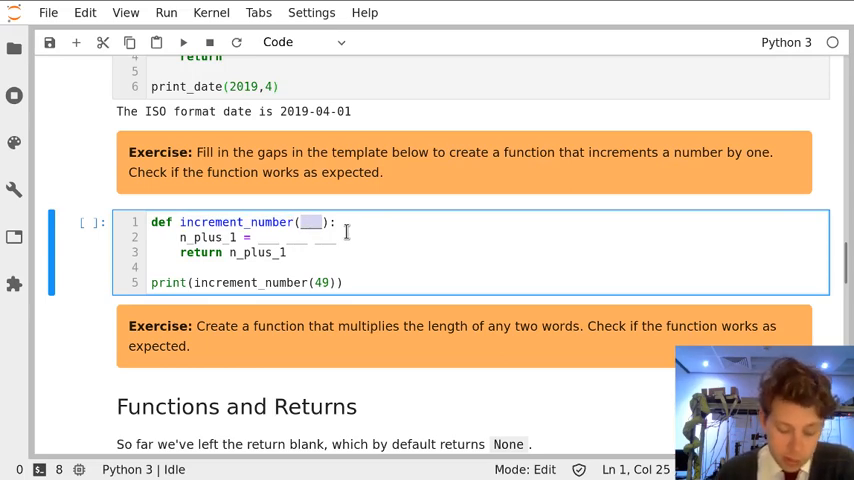
- Fill in parameter n and set the body to n_plus_1 = n + 1
type("n")
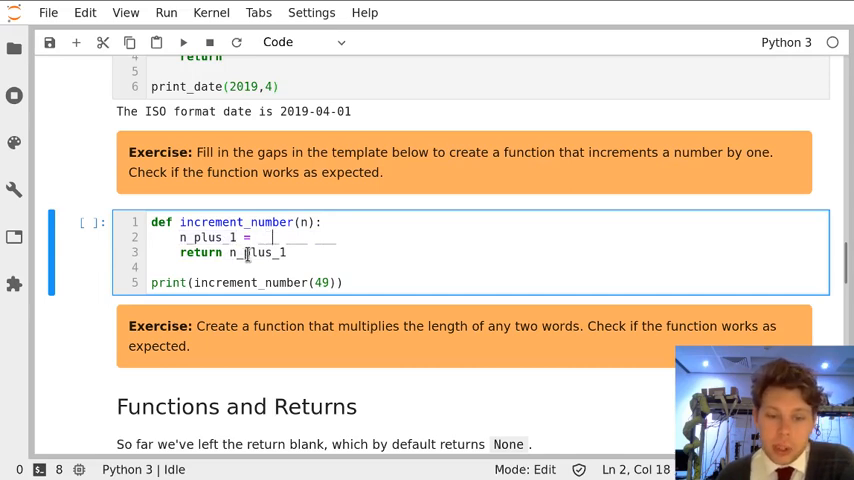
type("n")
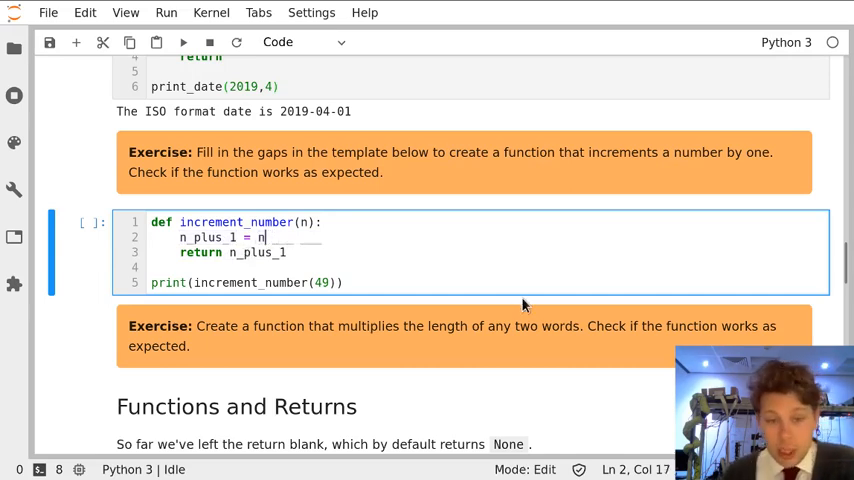
type("+ 1")
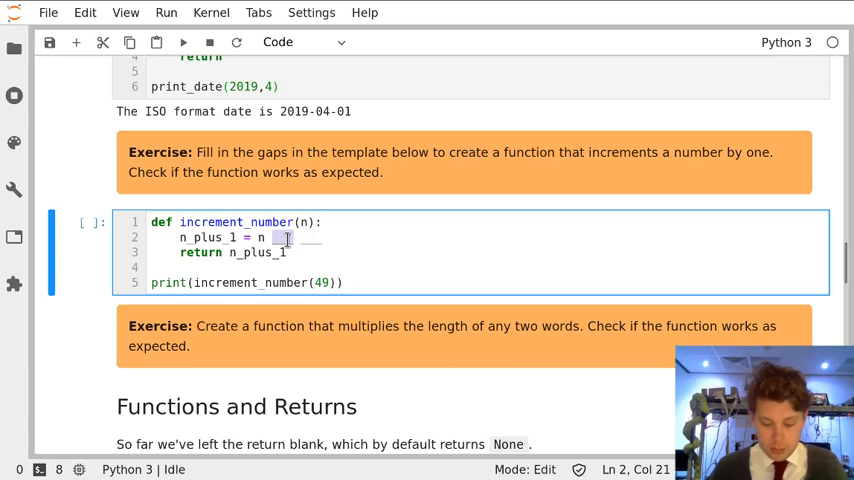
type("+ 1")
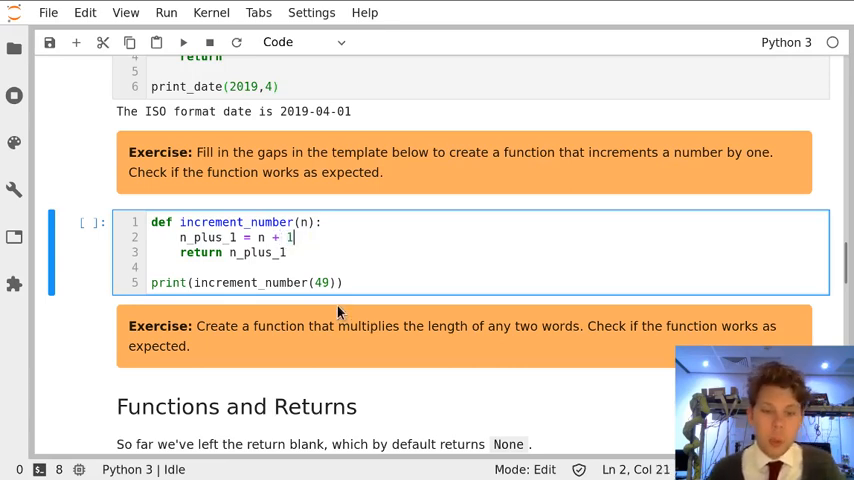
mouse_move(198, 284)
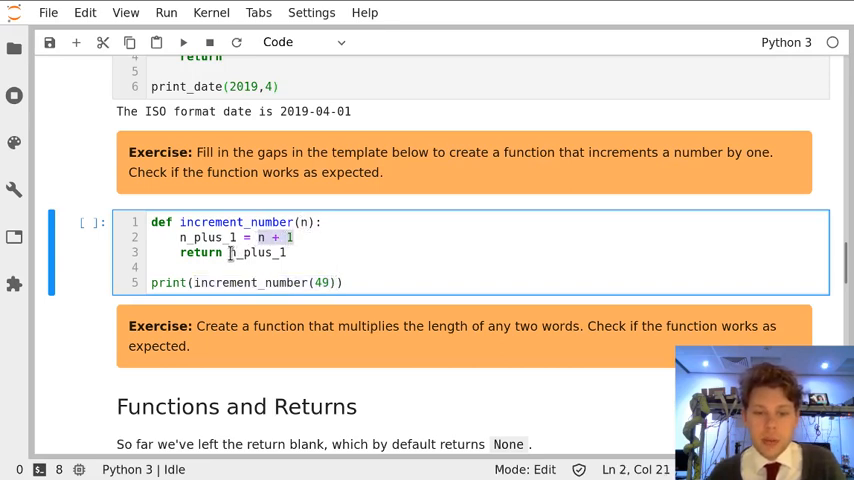
left_click(346, 282)
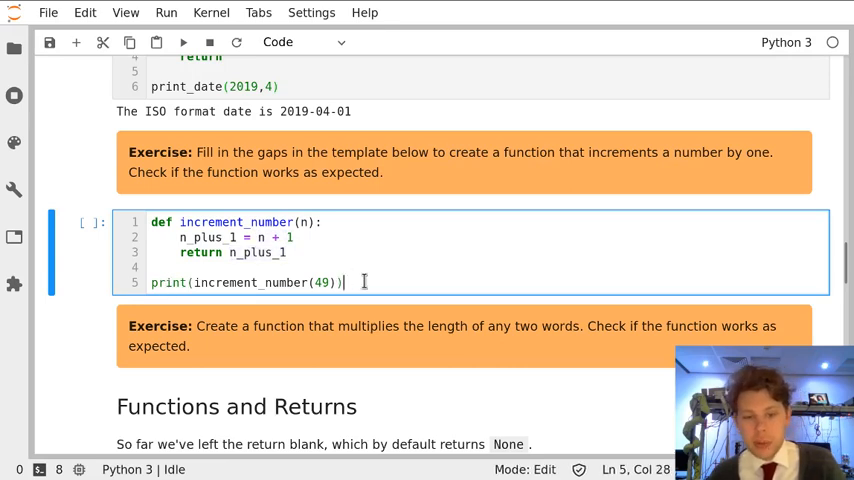